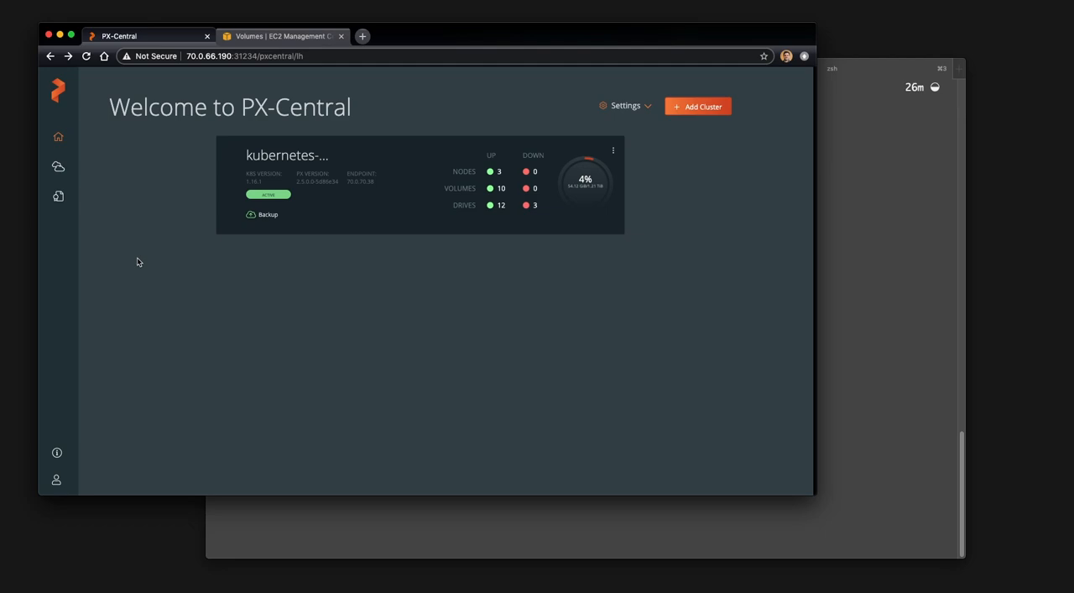
mouse_move(371, 341)
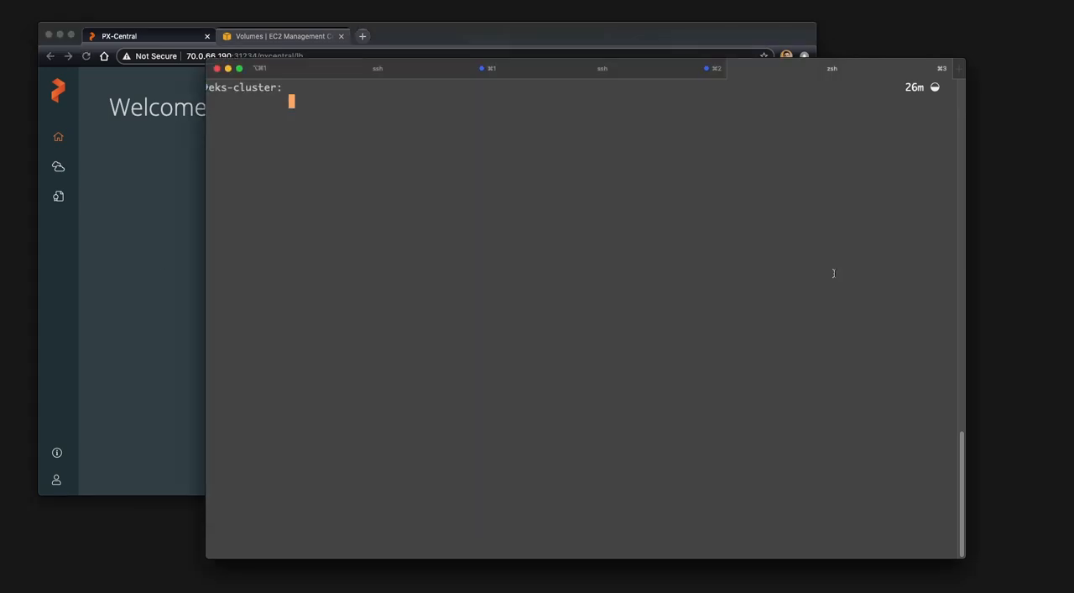
Run kubectl get no to confirm all three EKS nodes are Ready.
text(kubectl get no)
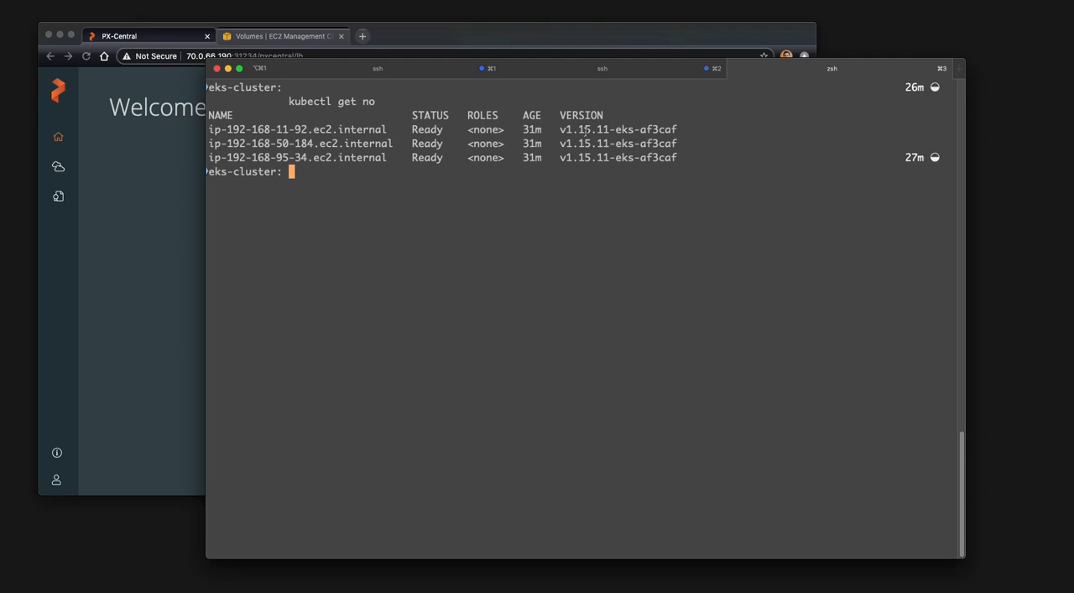
double_click(618, 129)
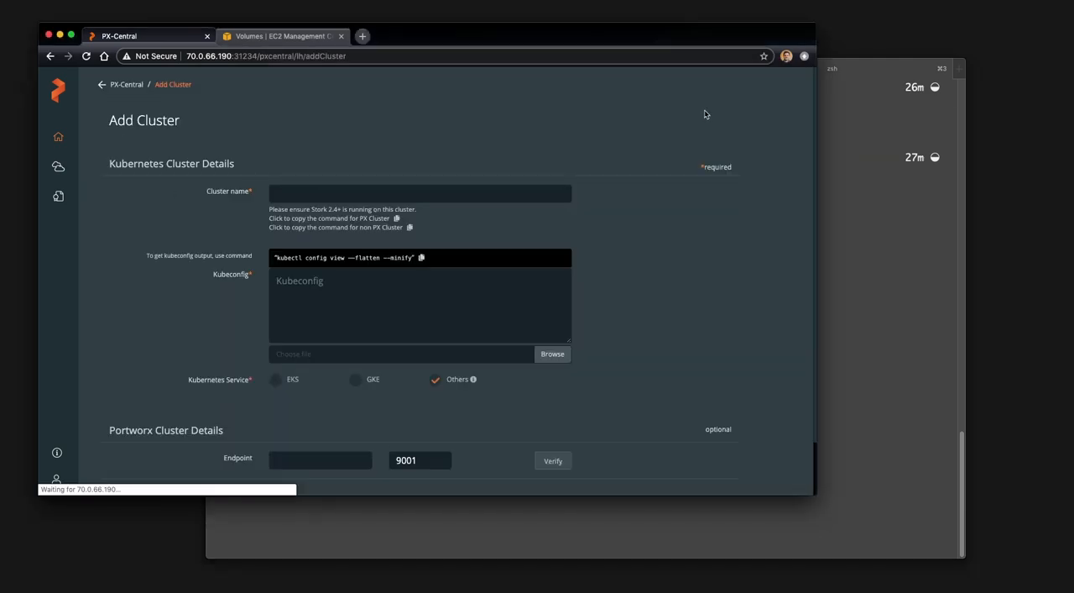
Enter cluster name eks-000 with its kubeconfig, EKS service and aws cloud account.
click(419, 194)
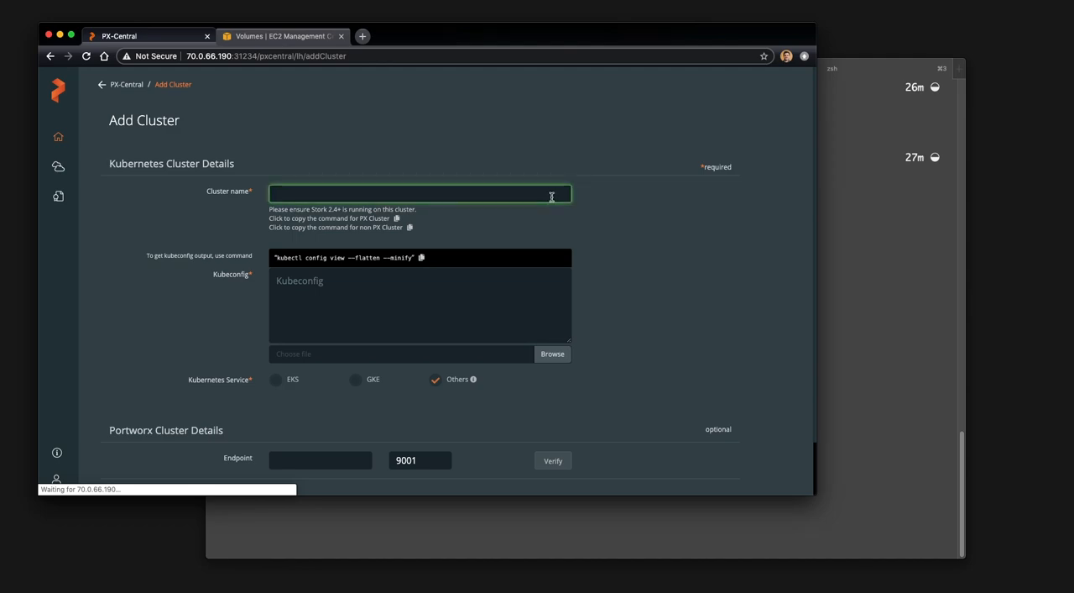
text(eks-0)
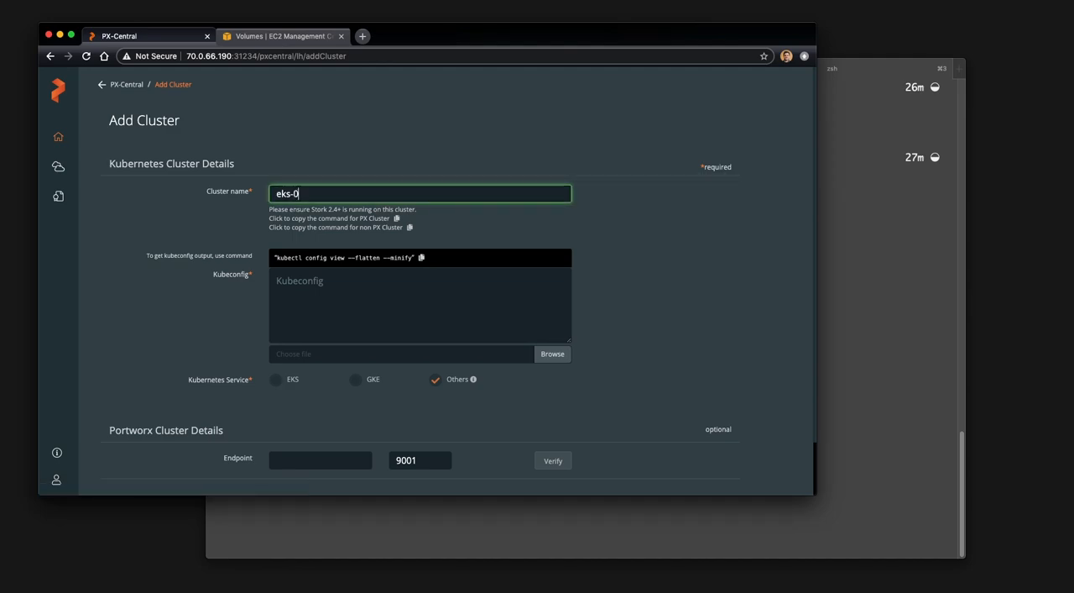
text(0)
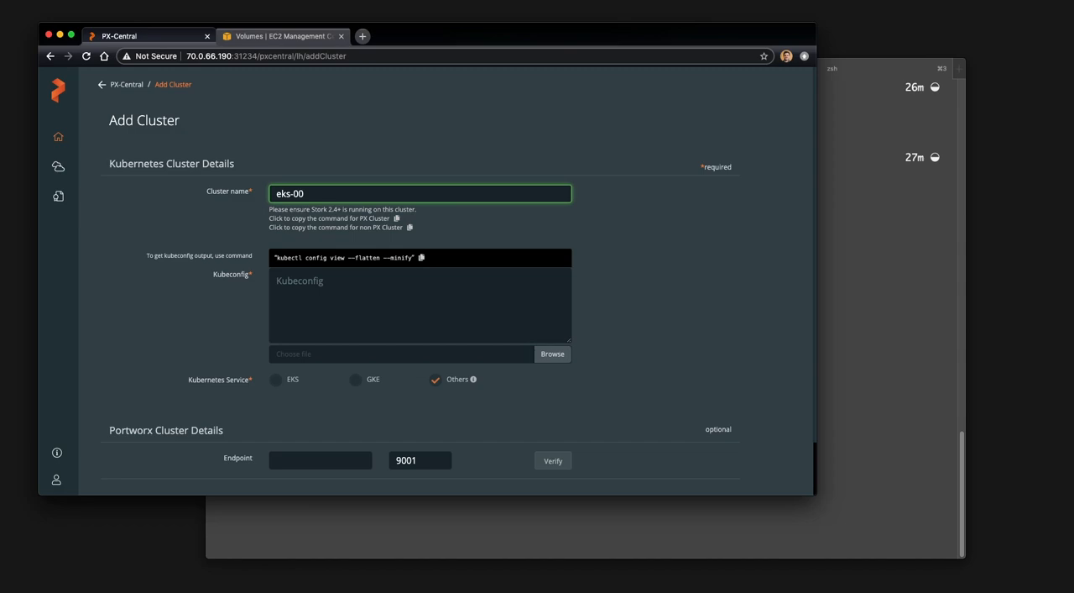
text(0)
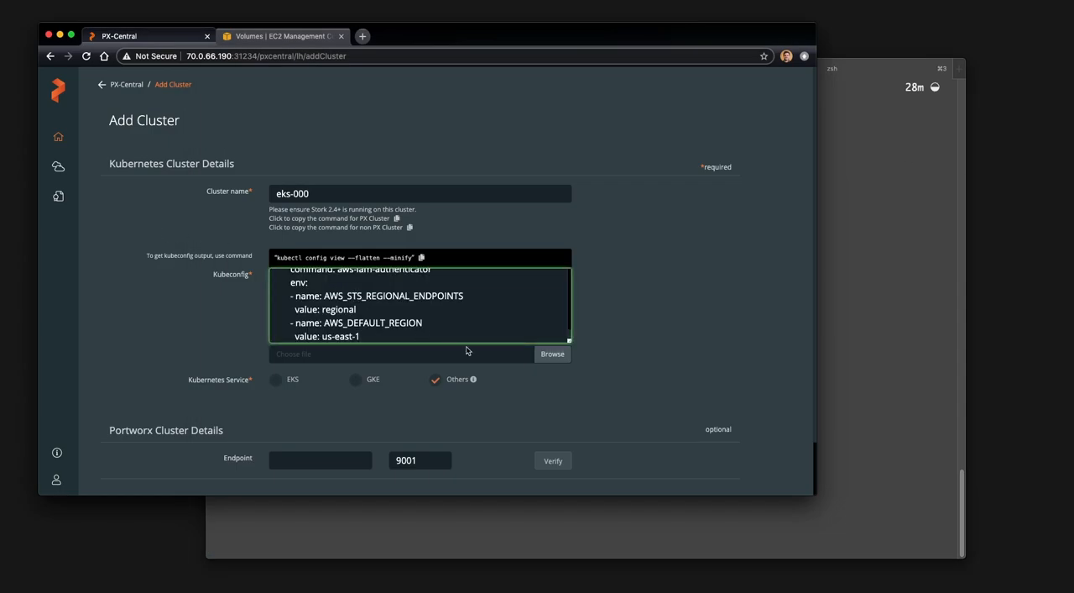
click(276, 380)
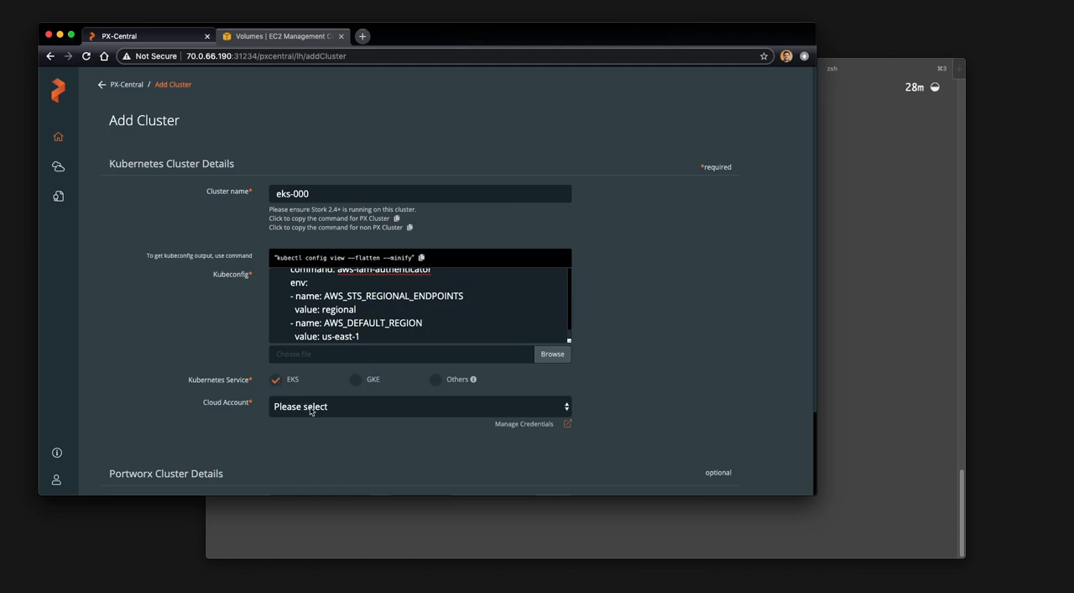
click(420, 406)
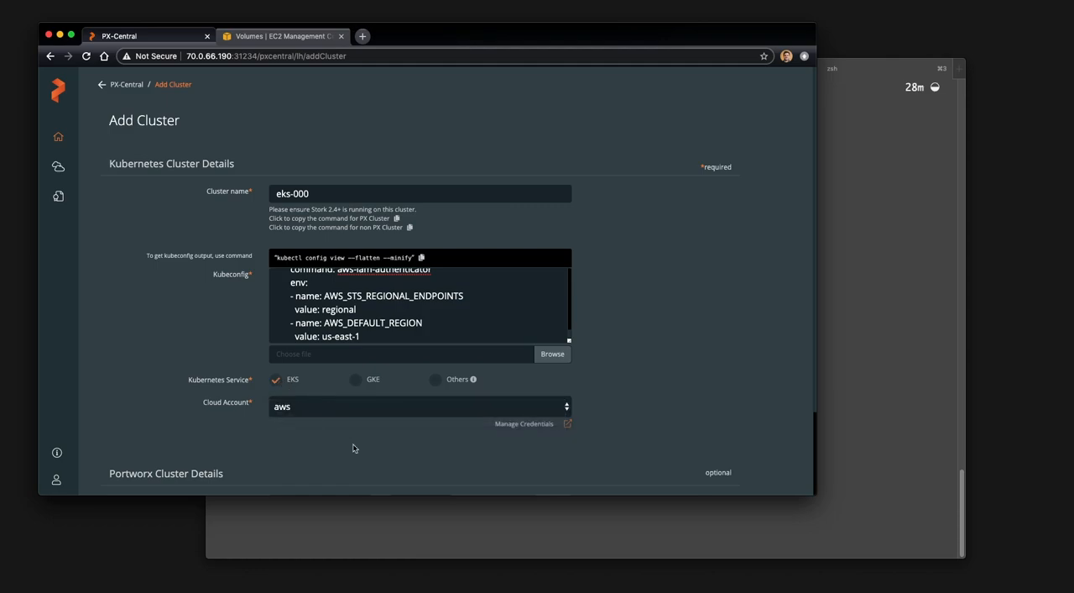
scroll(down, 3)
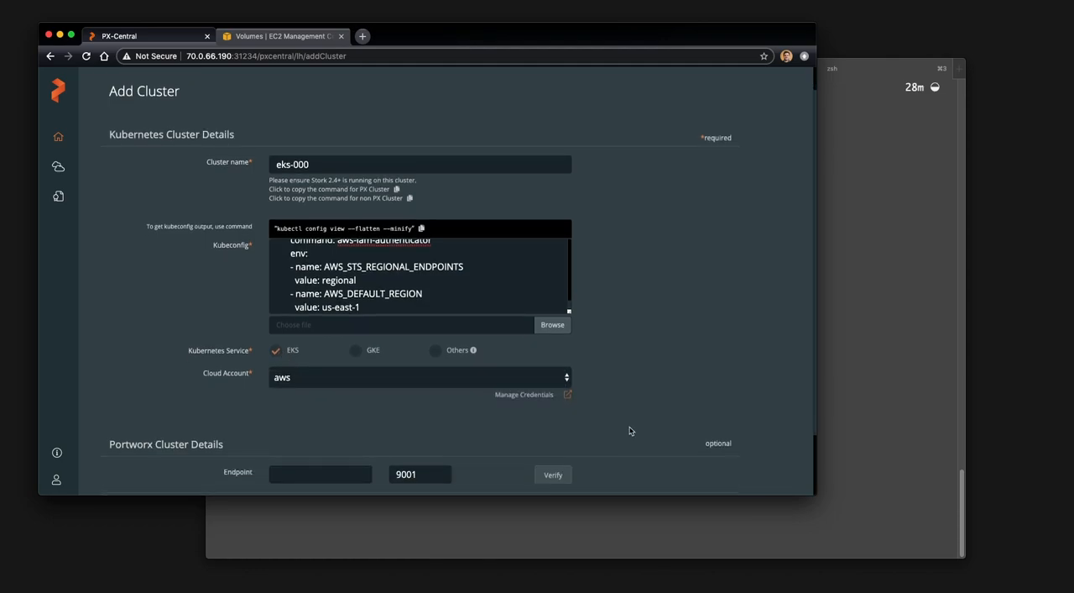
scroll(down, 3)
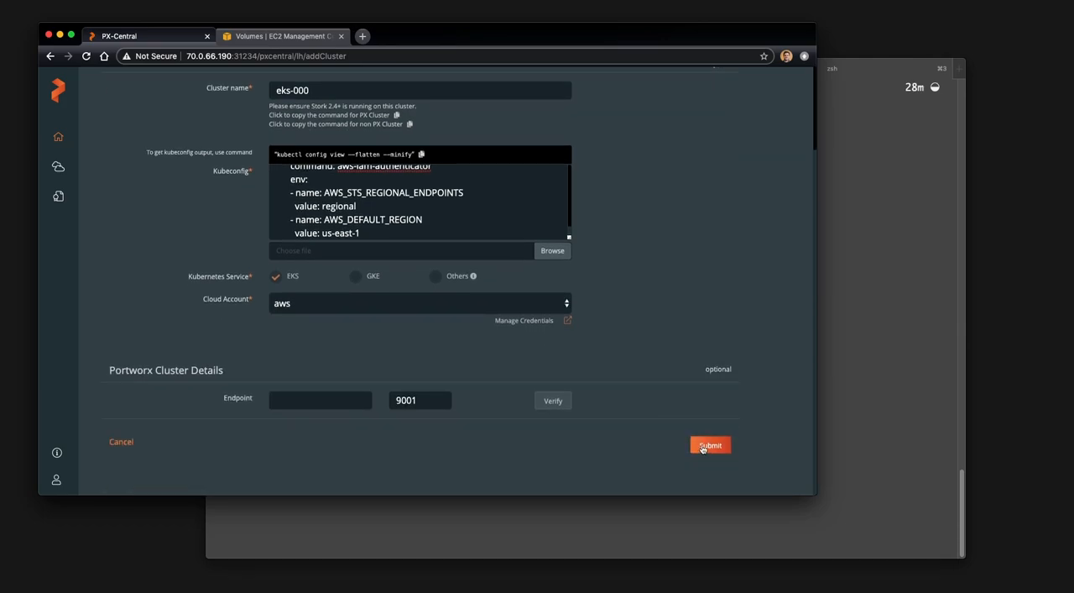
Submit eks-000 and open Backup from its home-page card.
click(709, 445)
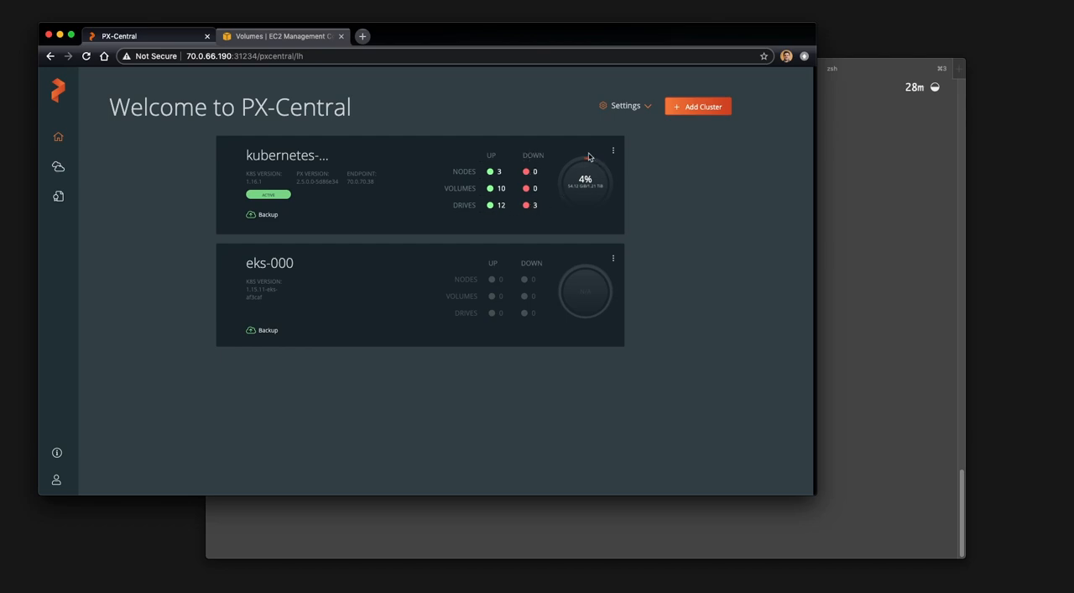
mouse_move(583, 201)
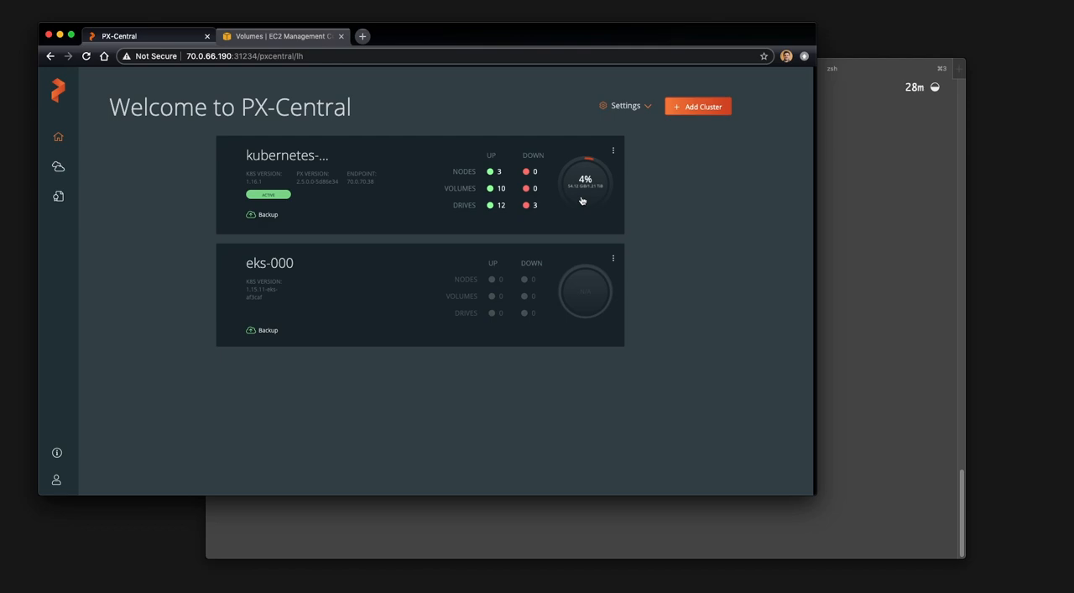
mouse_move(295, 160)
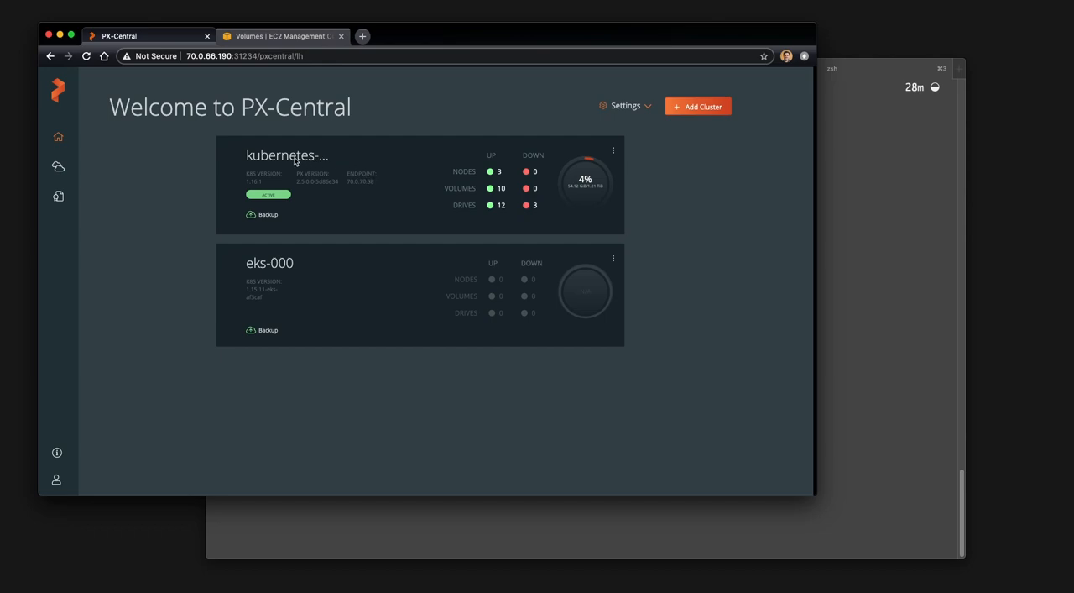
mouse_move(310, 301)
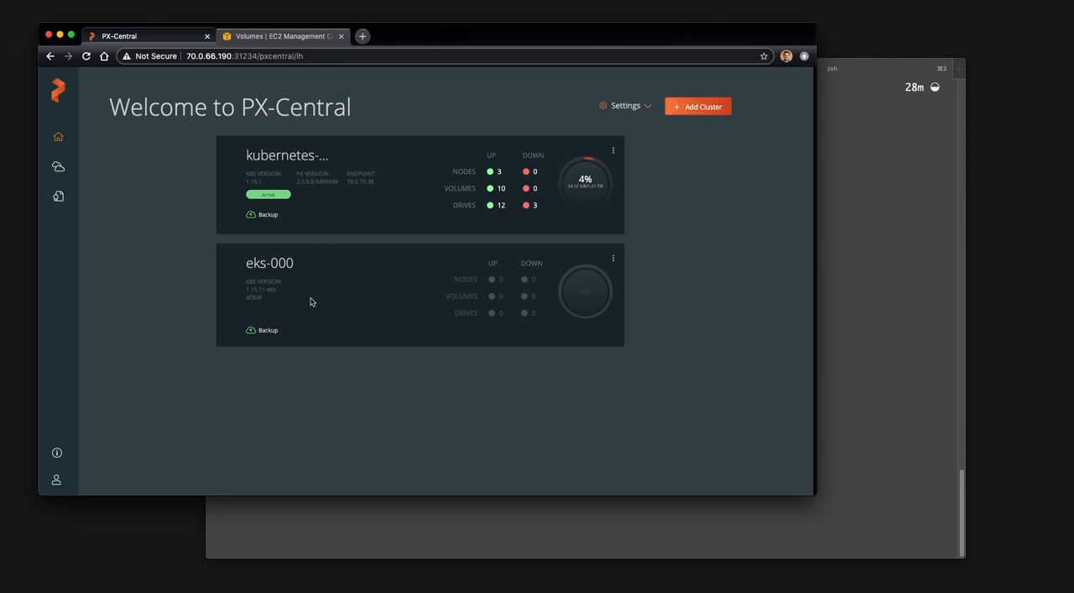
mouse_move(502, 277)
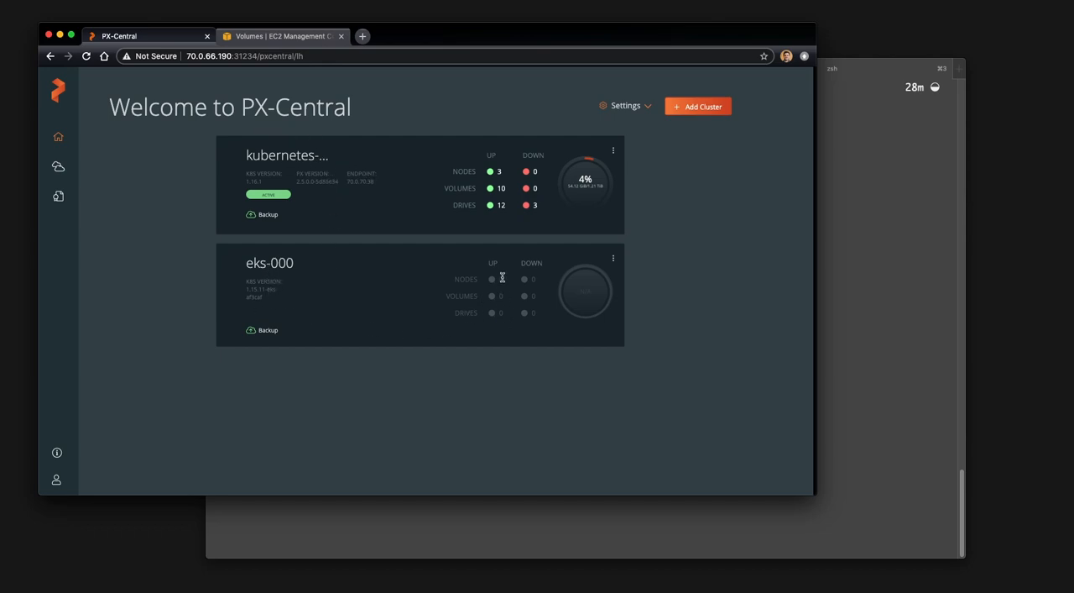
mouse_move(269, 338)
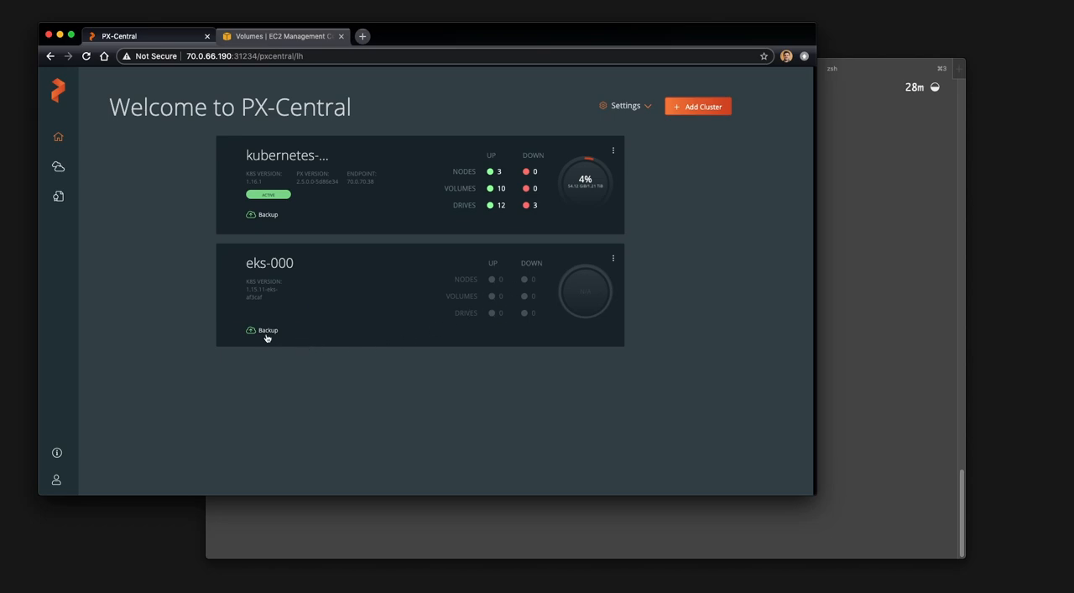
click(267, 330)
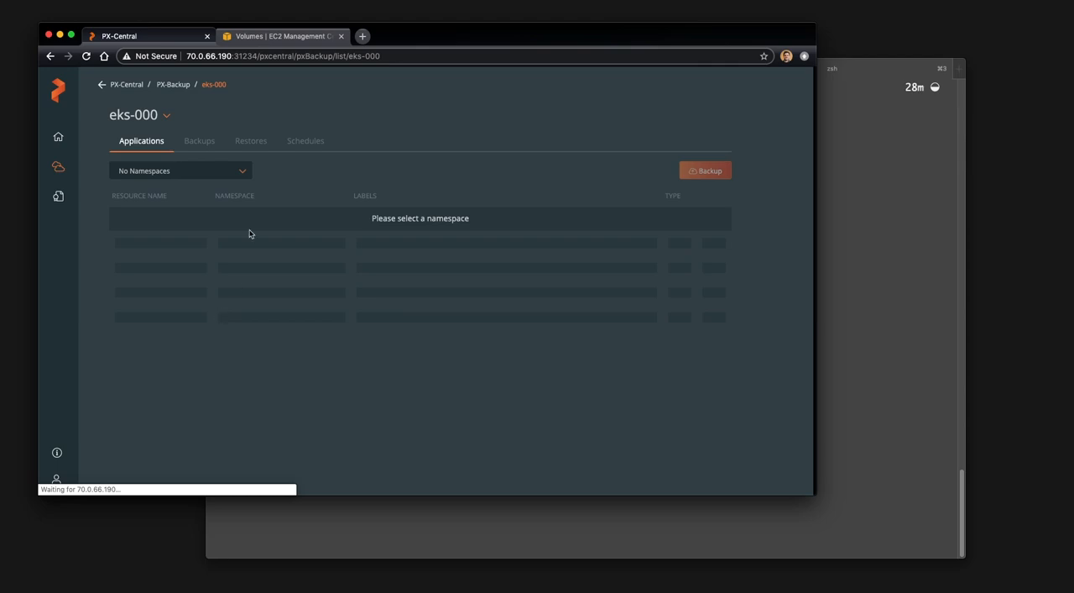
Select the mysql namespace to list its PersistentVolume, mysql-data claim and Deployment.
click(178, 171)
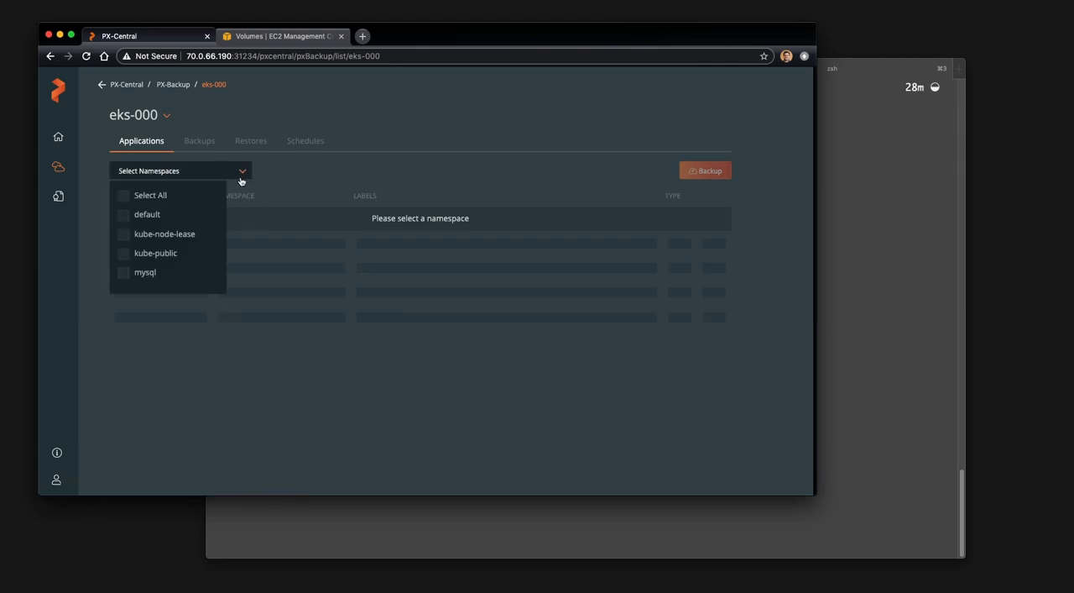
click(123, 272)
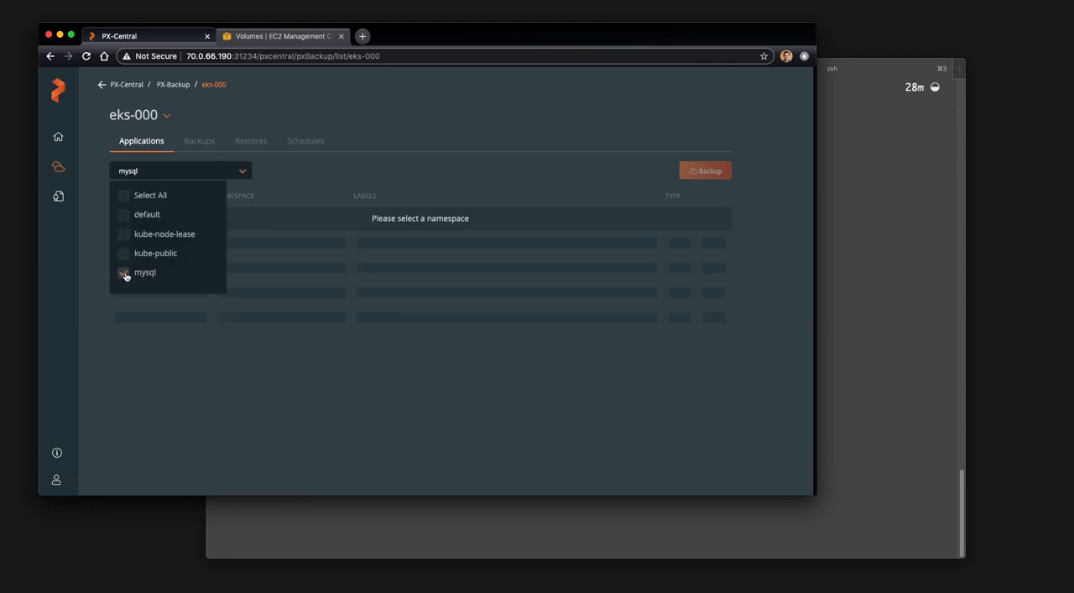
click(123, 272)
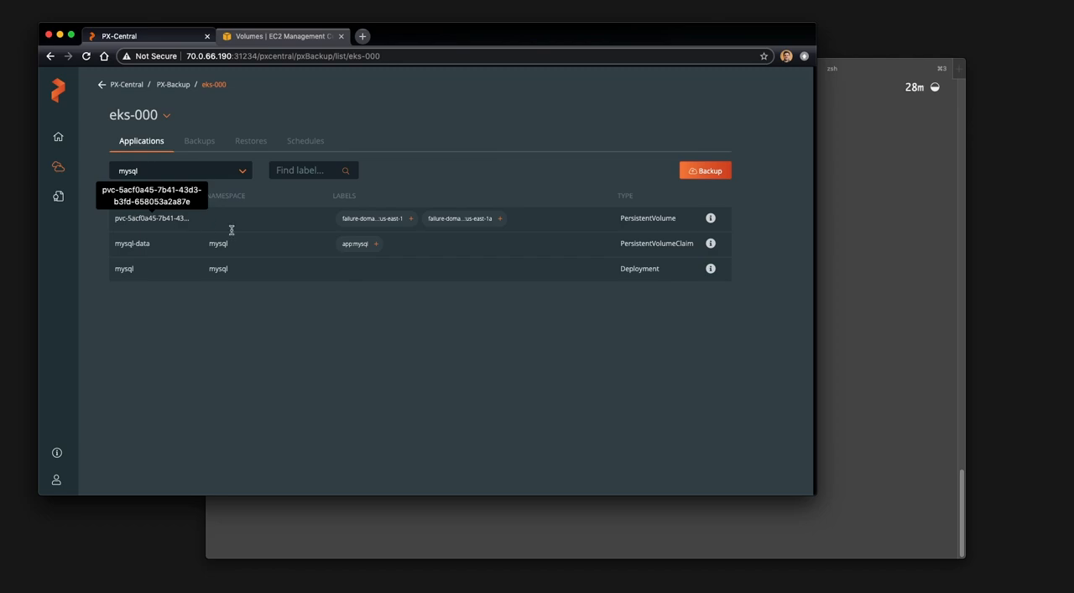
mouse_move(403, 218)
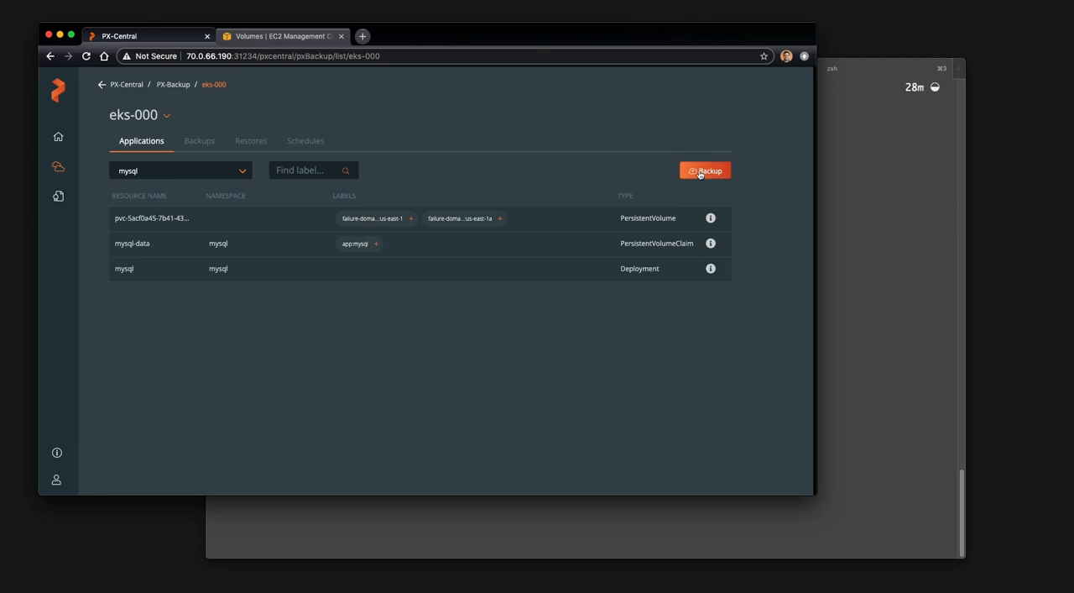
Create backup eks-mysql-backup-ebs in s3-backup-storage with label storage=ebs.
click(705, 171)
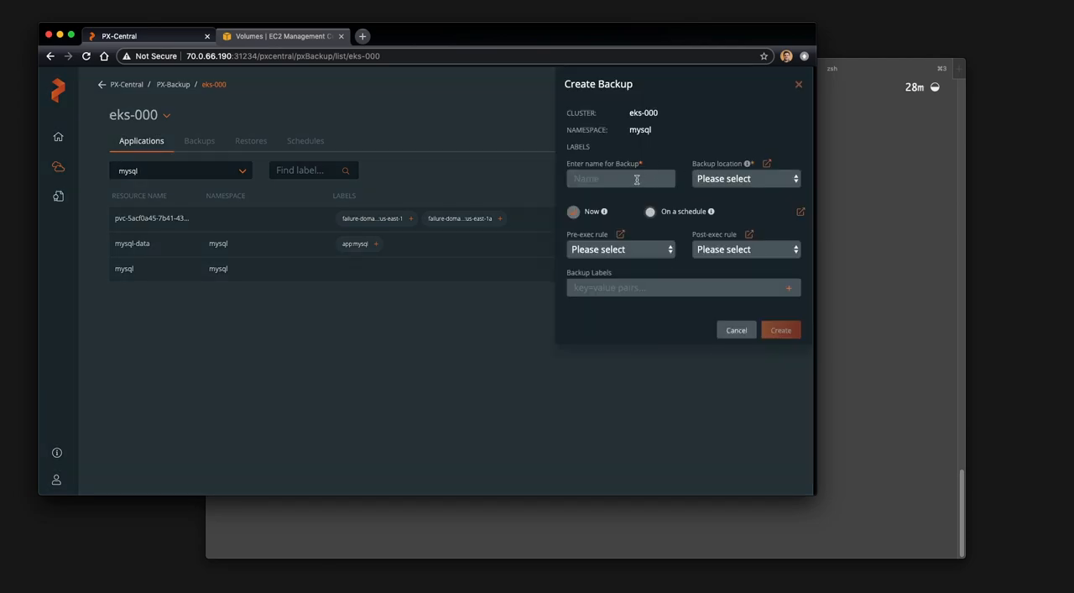
click(620, 178)
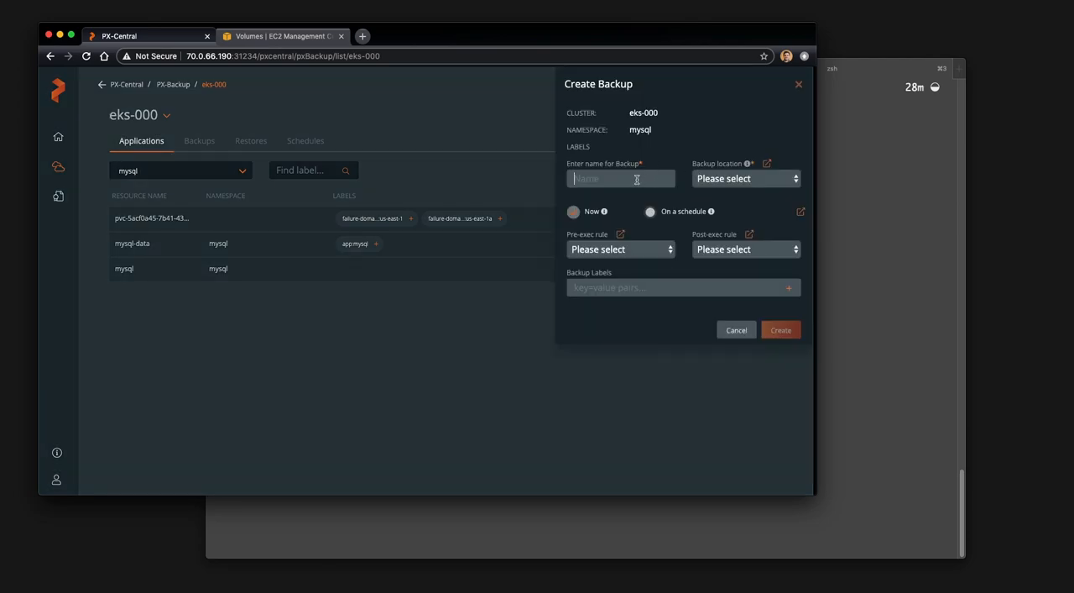
text(eks-mysql-backup-)
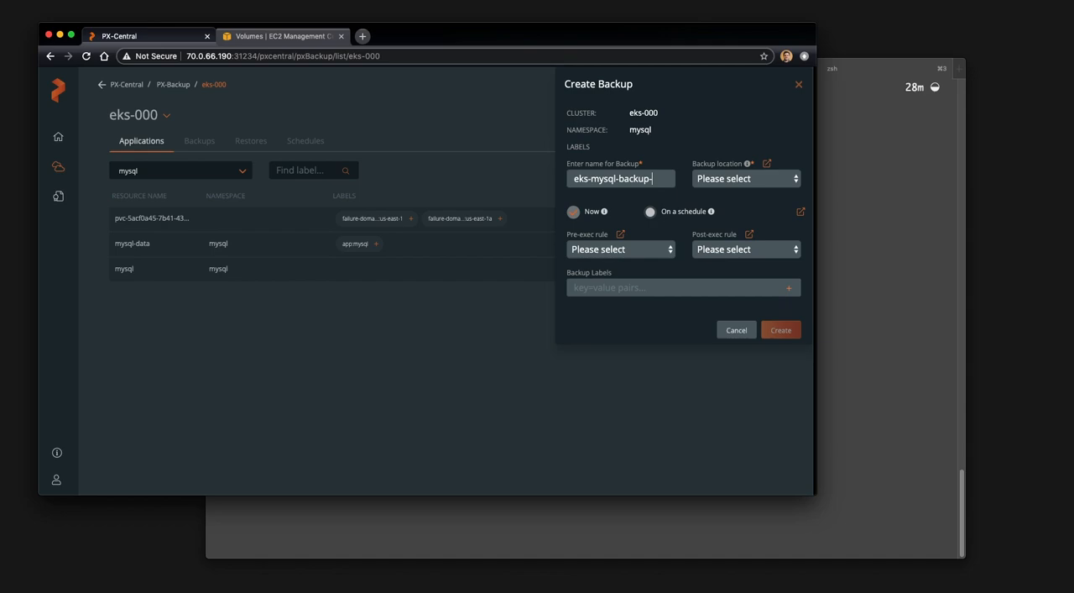
text(ebs)
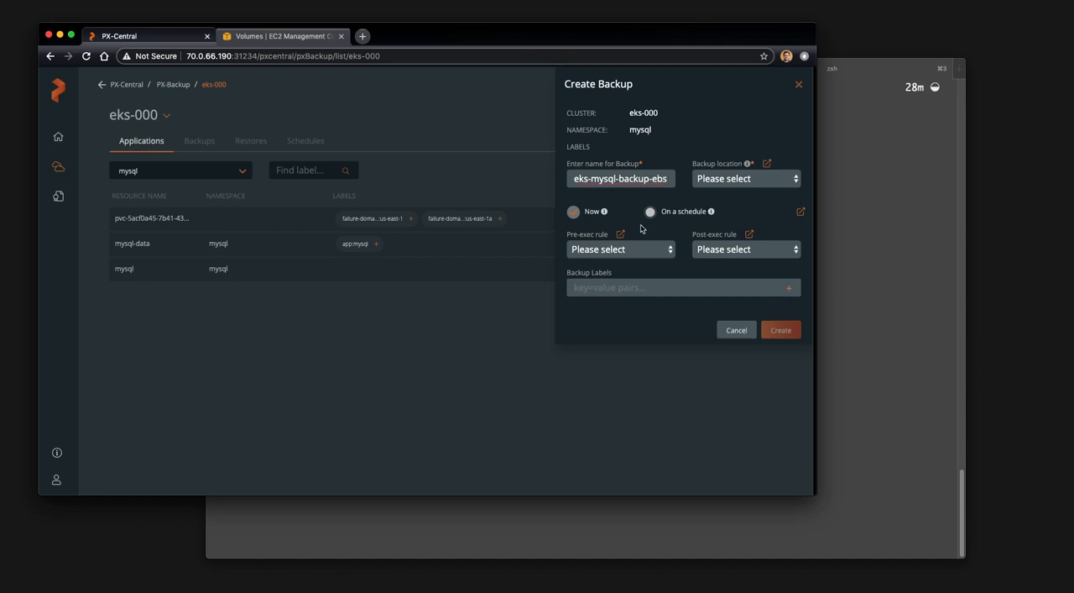
click(743, 178)
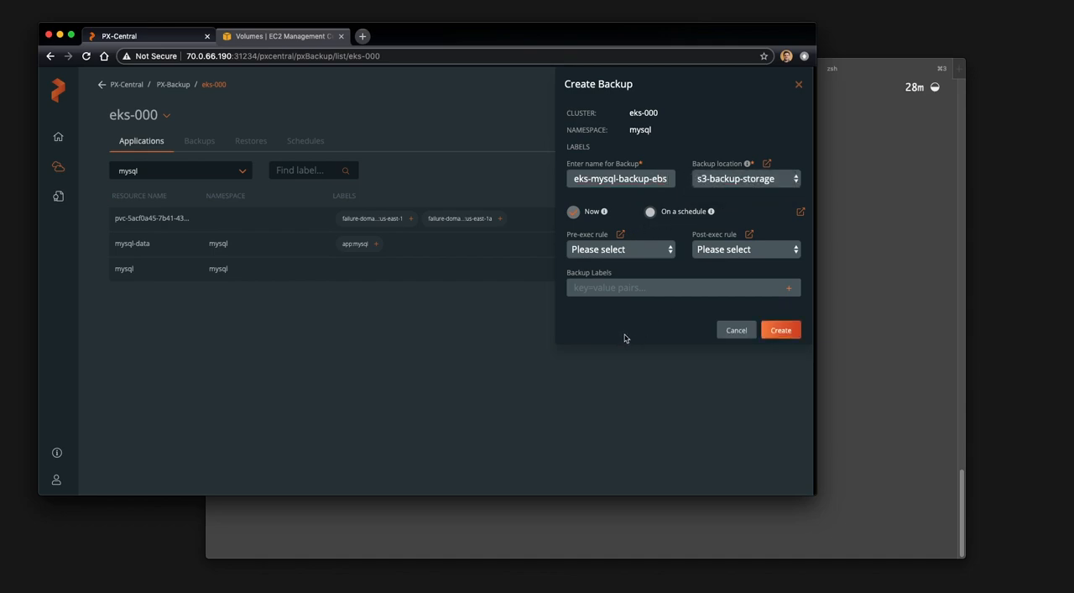
text(sto)
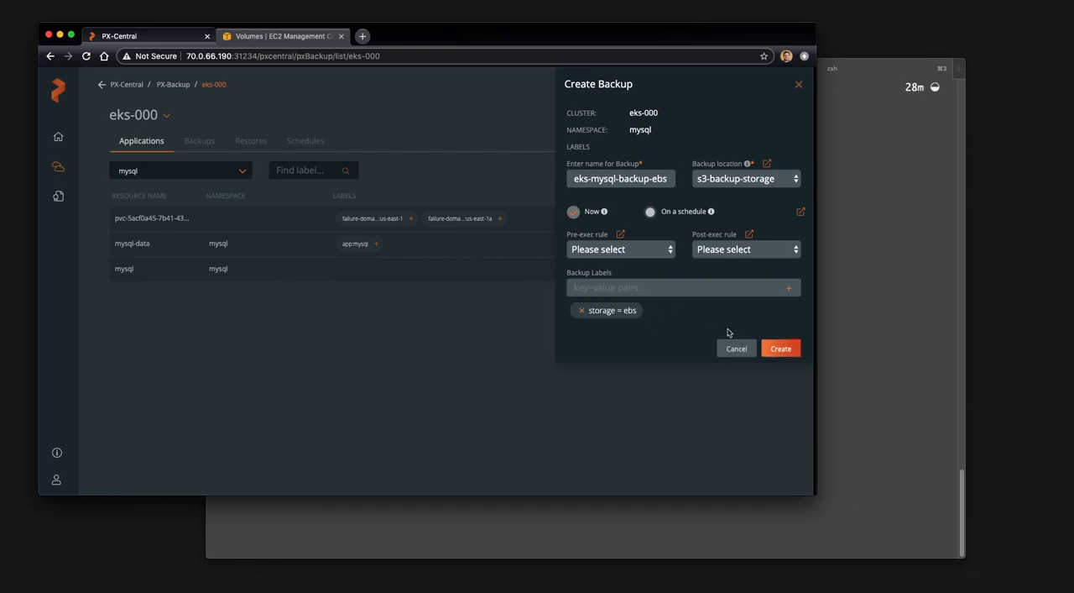
click(779, 347)
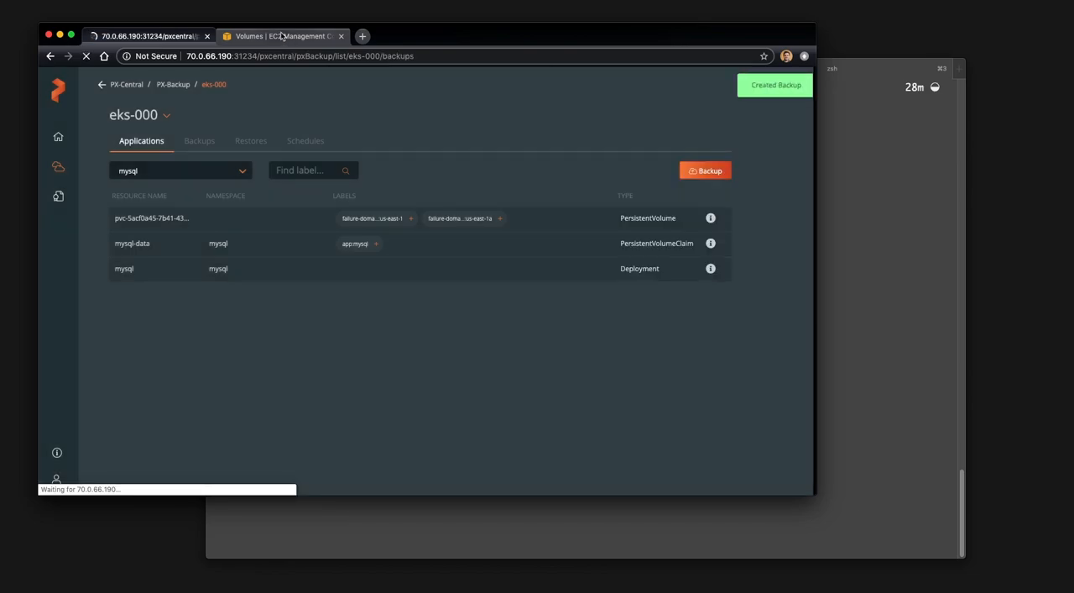
Check the mysql PVC's 1 GiB gp2 in-use EBS volume in the EC2 Volumes list.
click(283, 35)
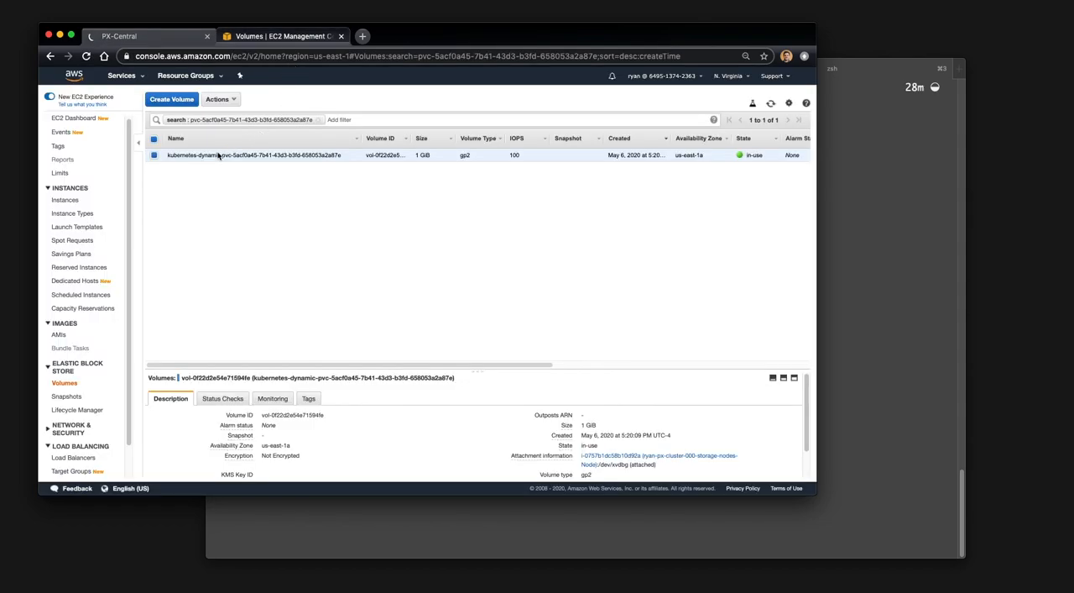
mouse_move(196, 163)
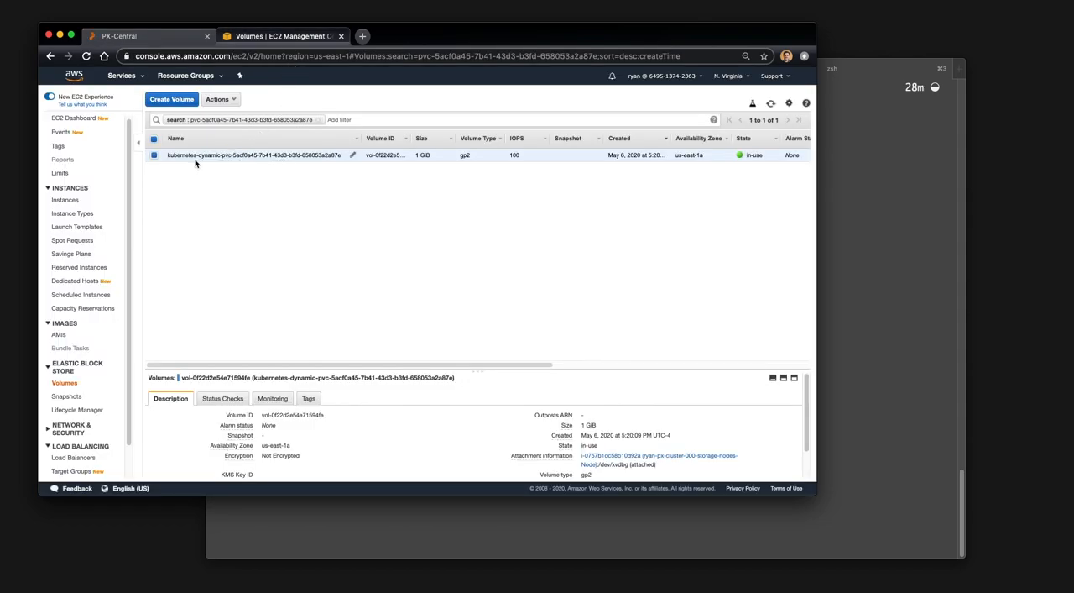
mouse_move(931, 291)
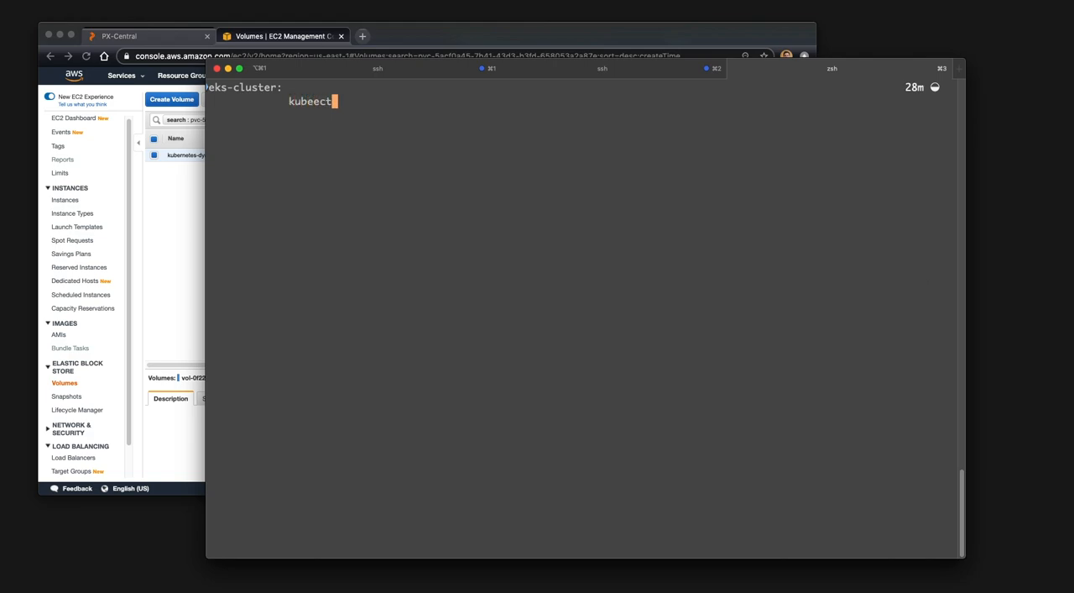
text(g)
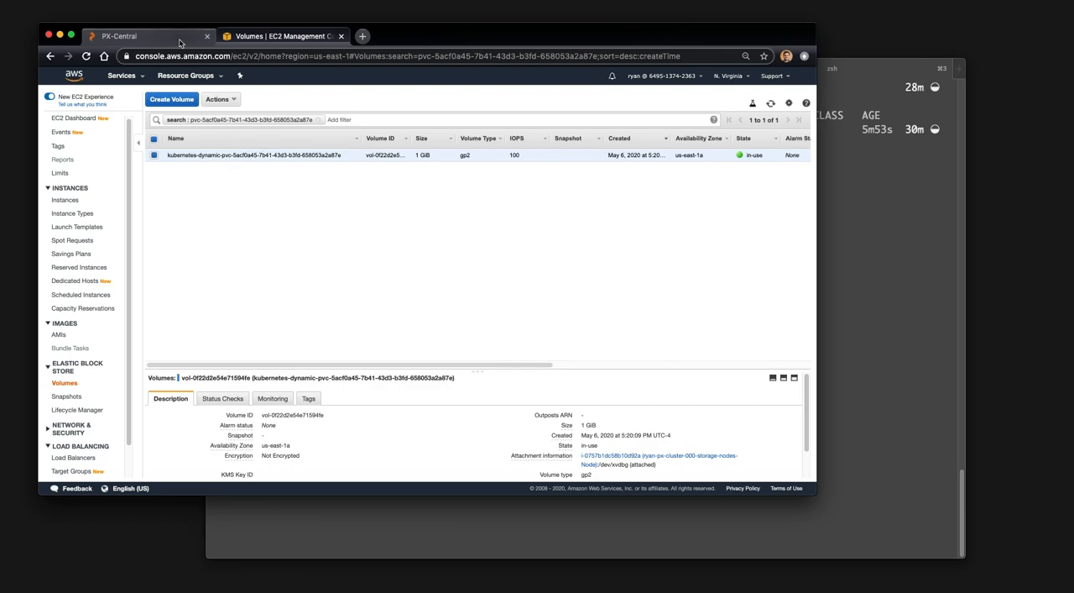
Back in PX-Central, view eks-mysql-backup-ebs details showing volume backups in progress.
click(147, 36)
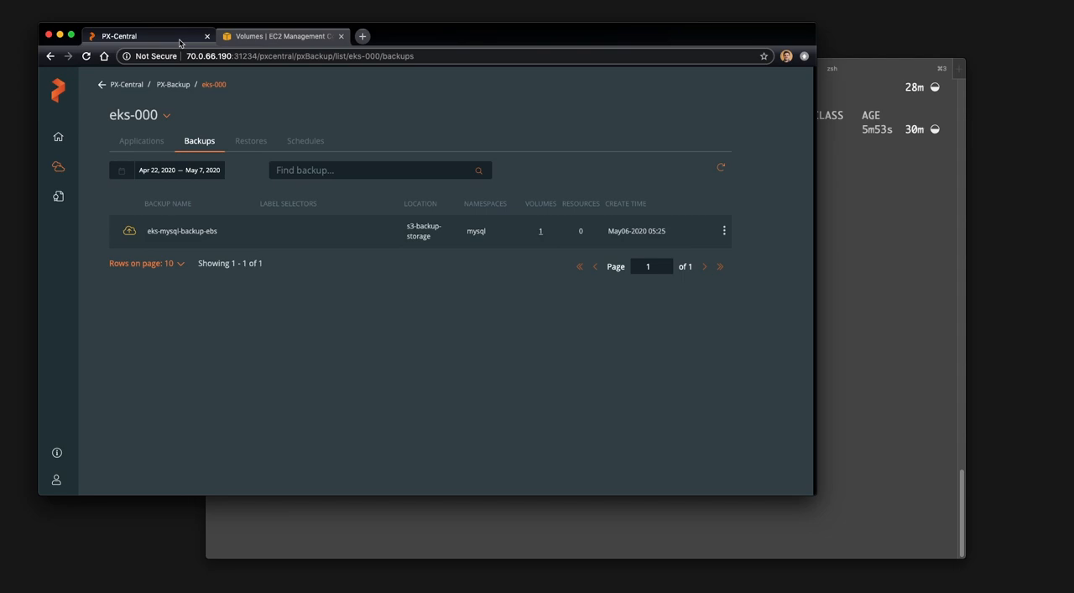
mouse_move(725, 241)
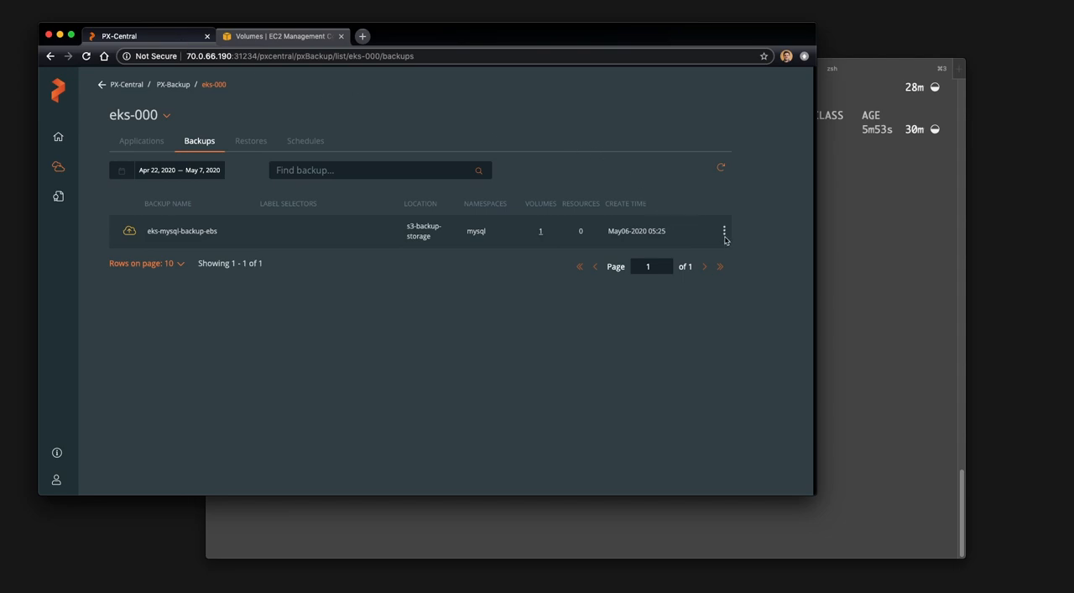
click(724, 230)
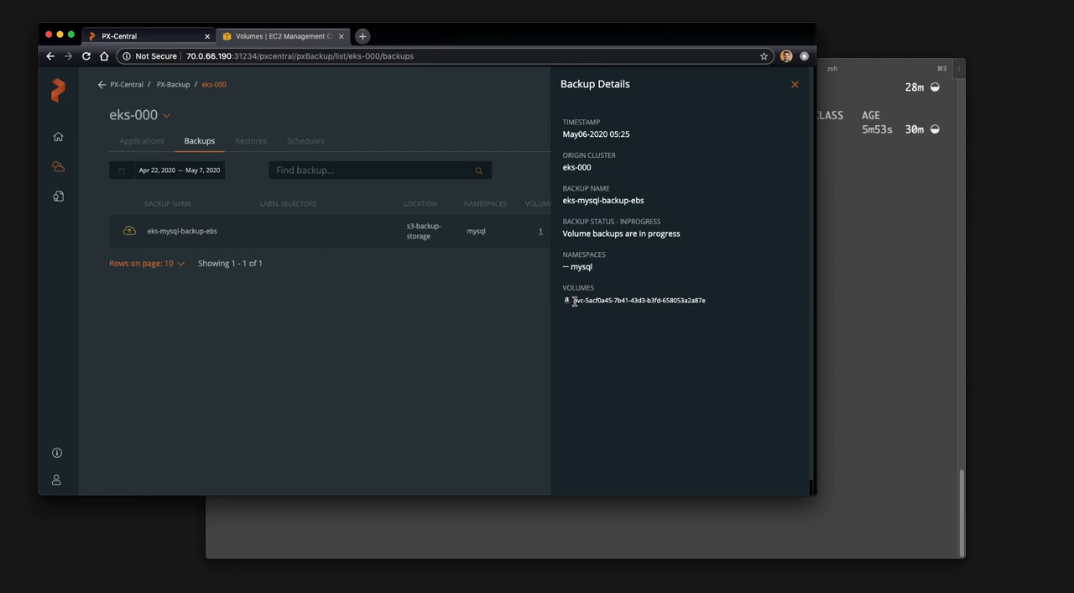
mouse_move(572, 328)
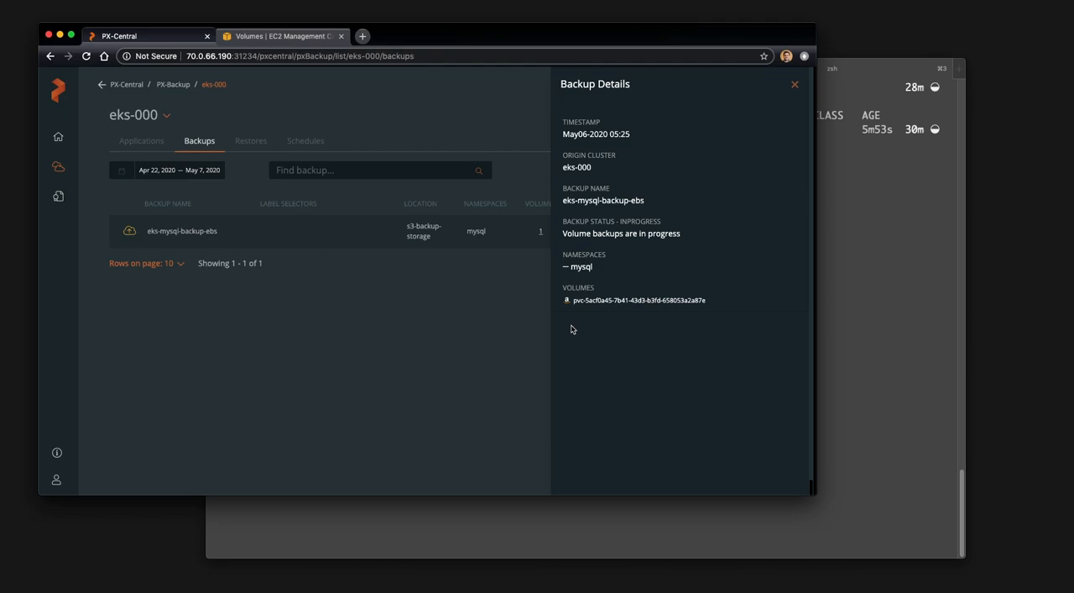
mouse_move(488, 317)
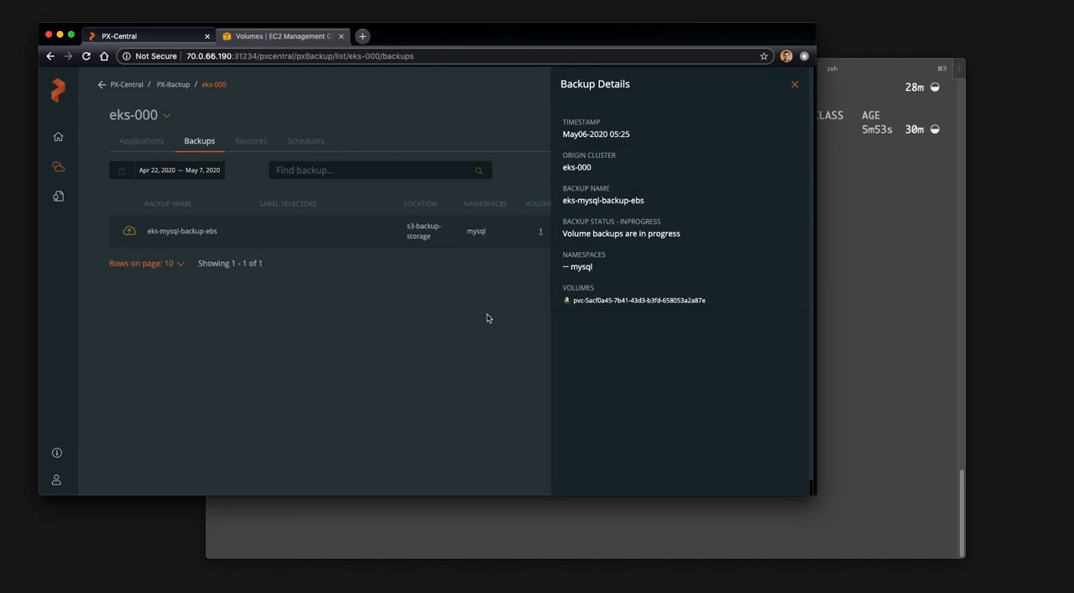
mouse_move(491, 317)
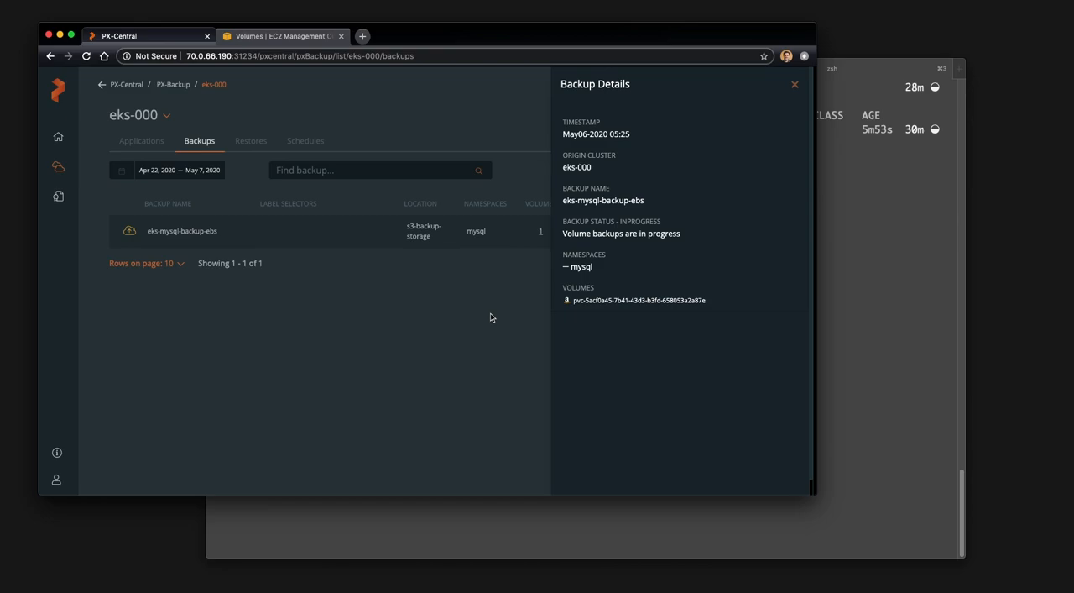
Close and reopen eks-mysql-backup-ebs details to see SUCCESS with three resources backed up.
click(795, 84)
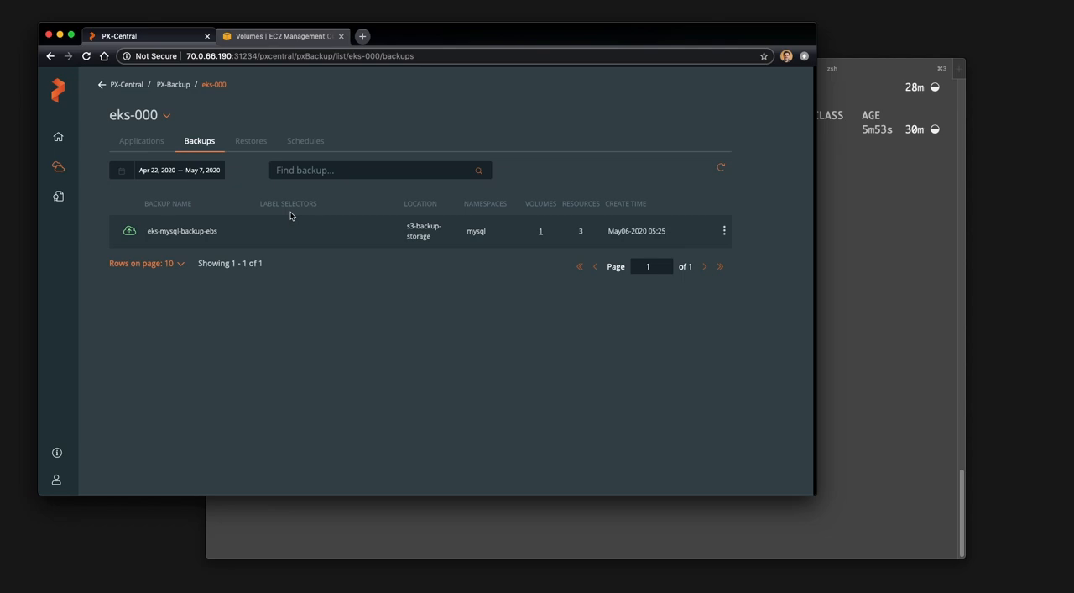
mouse_move(740, 227)
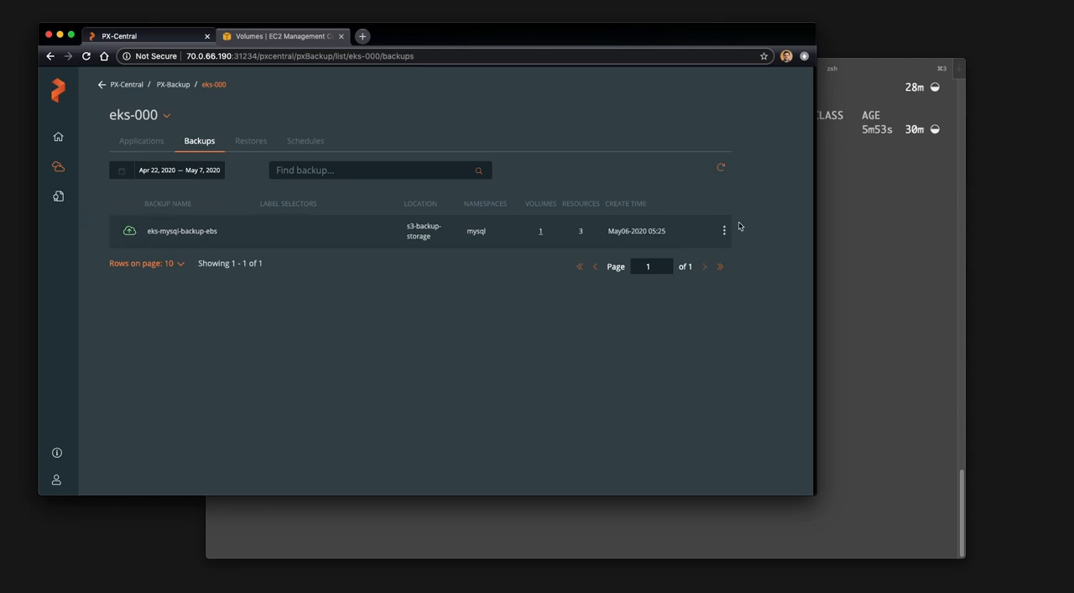
click(724, 230)
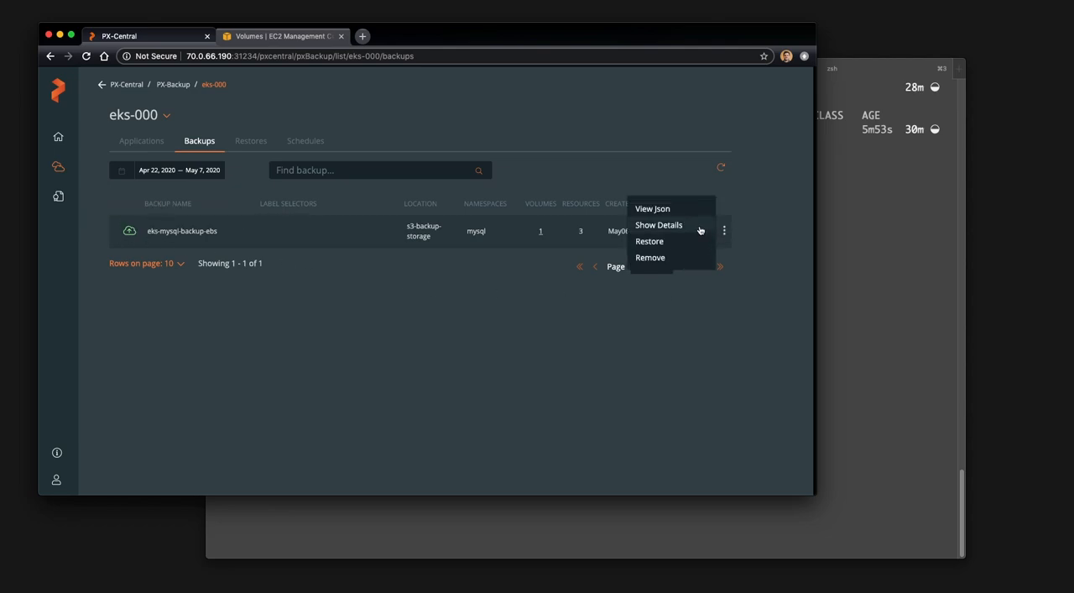
click(659, 225)
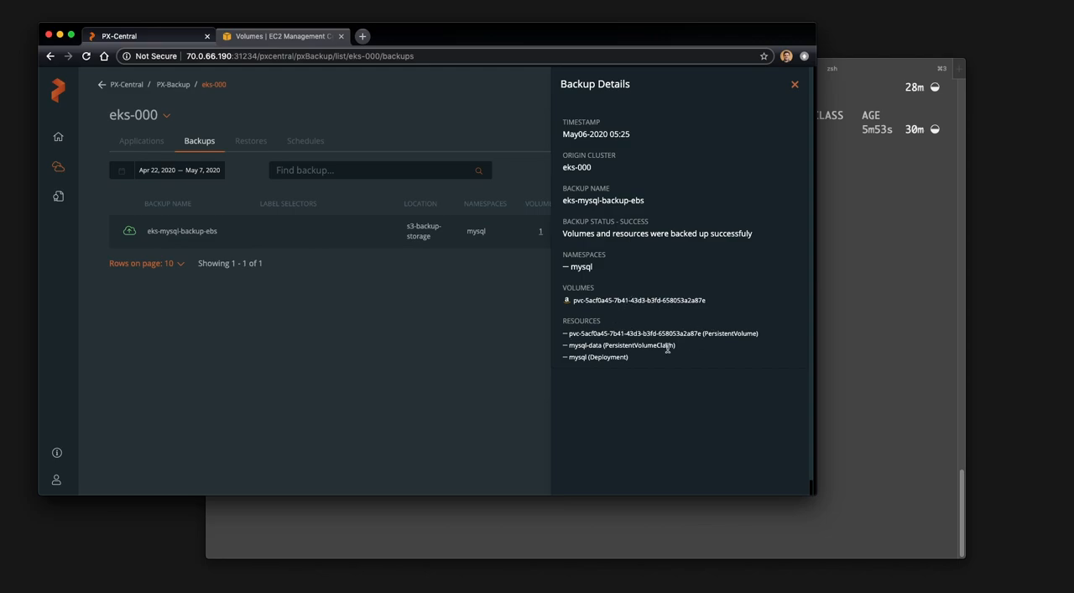
mouse_move(671, 364)
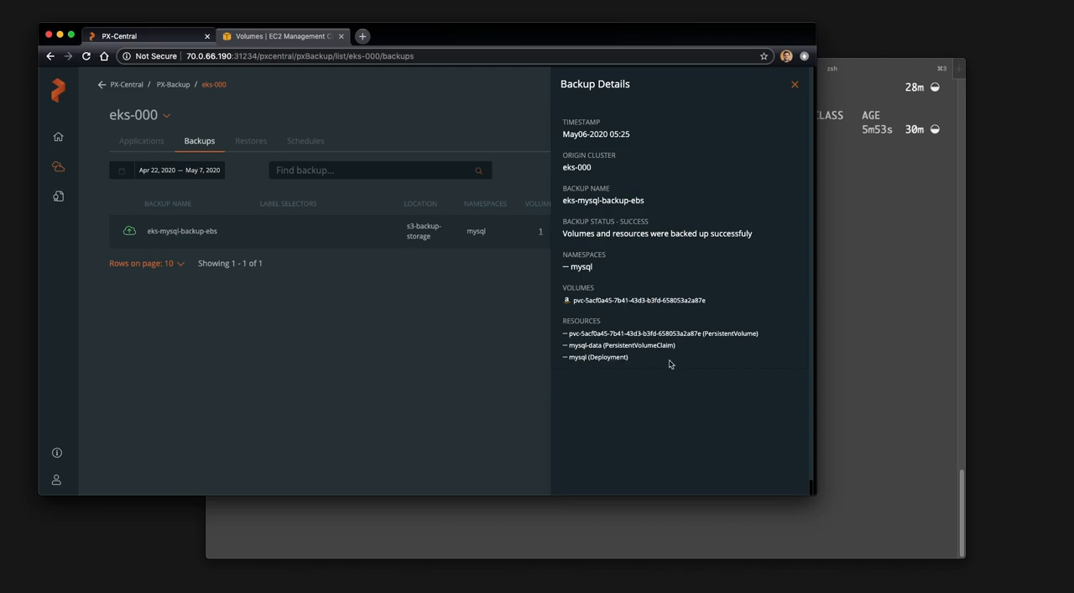